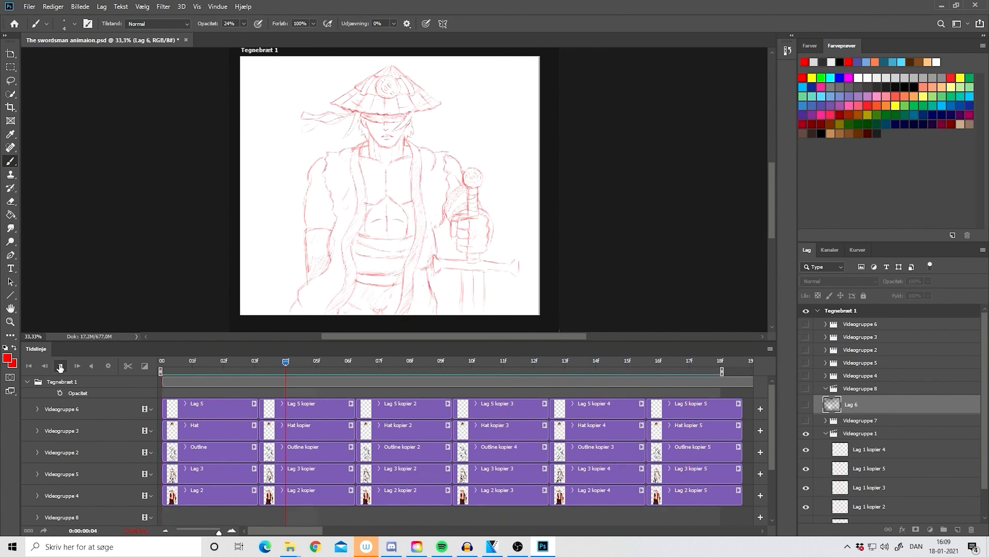
Step: Spin the wheel of six names and land on UnderdogFox as winner
click(61, 366)
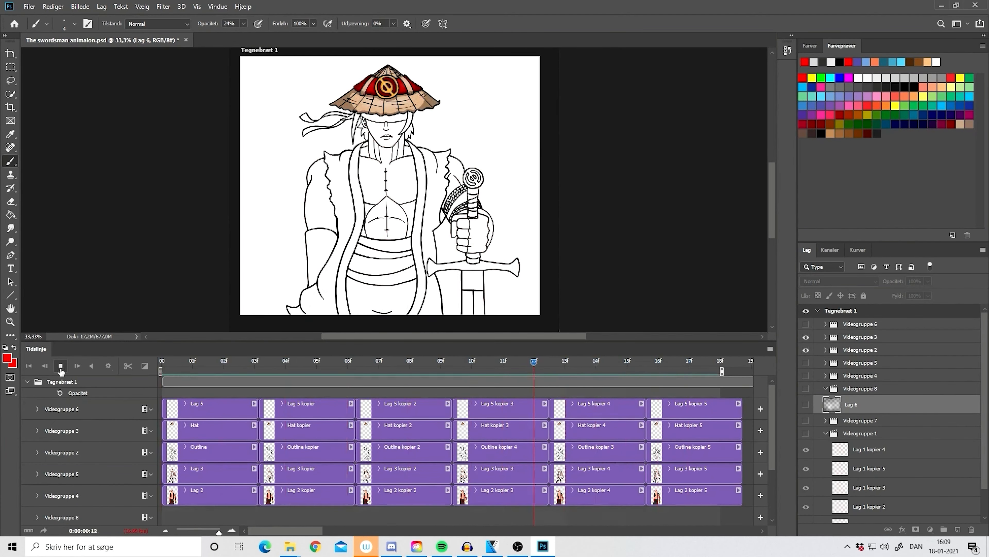
click(61, 366)
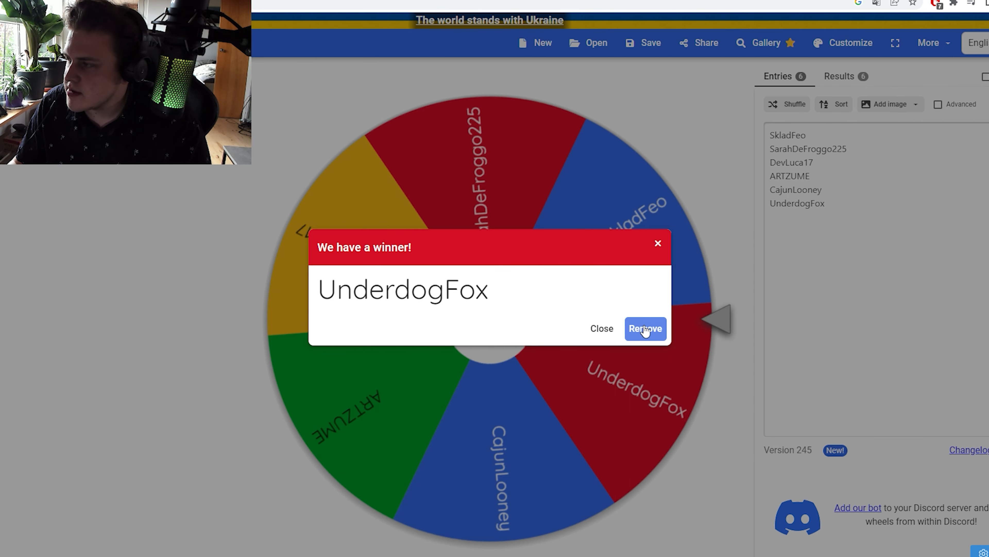
click(644, 328)
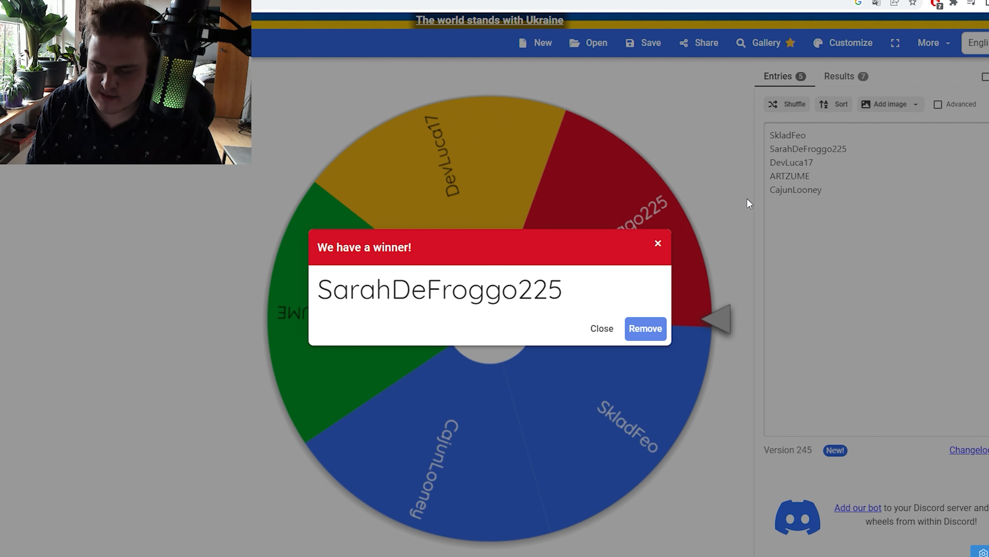
click(644, 328)
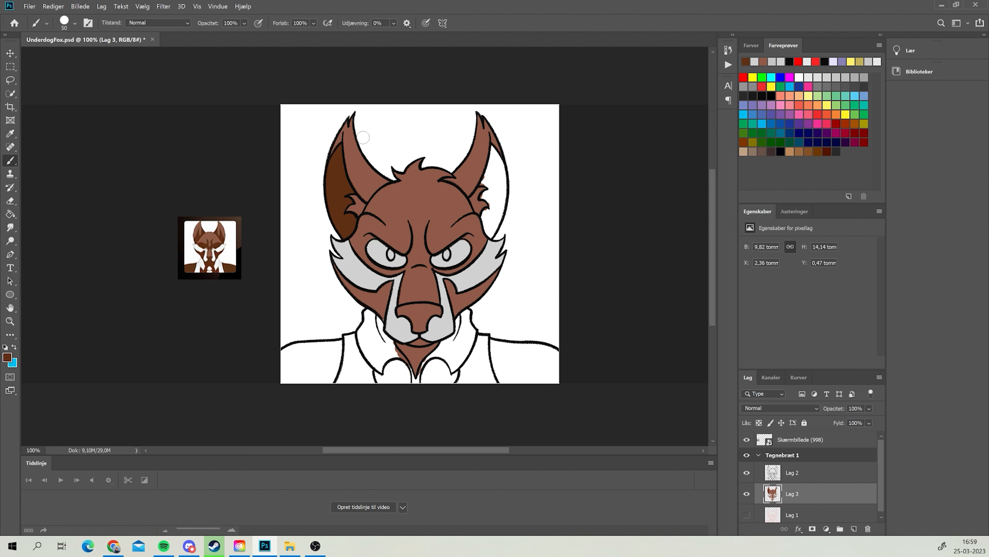
Step: Erase stray marks on the brown fox drawing on layer Lag 5
click(750, 45)
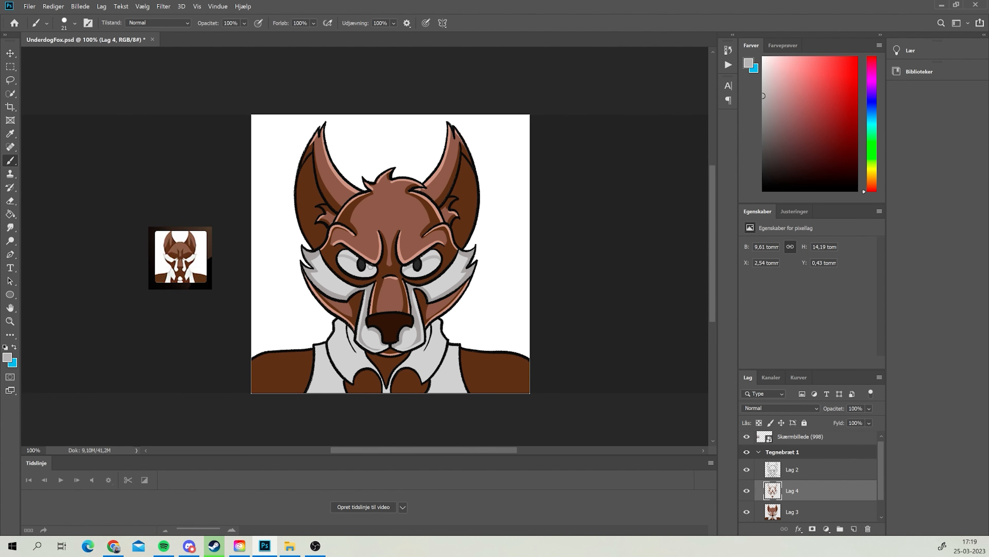
click(826, 157)
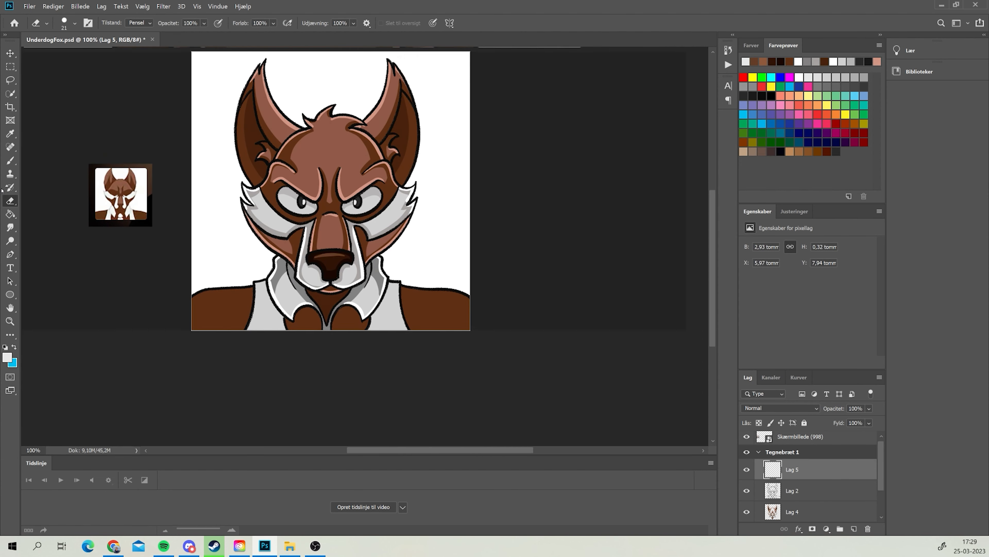
click(792, 511)
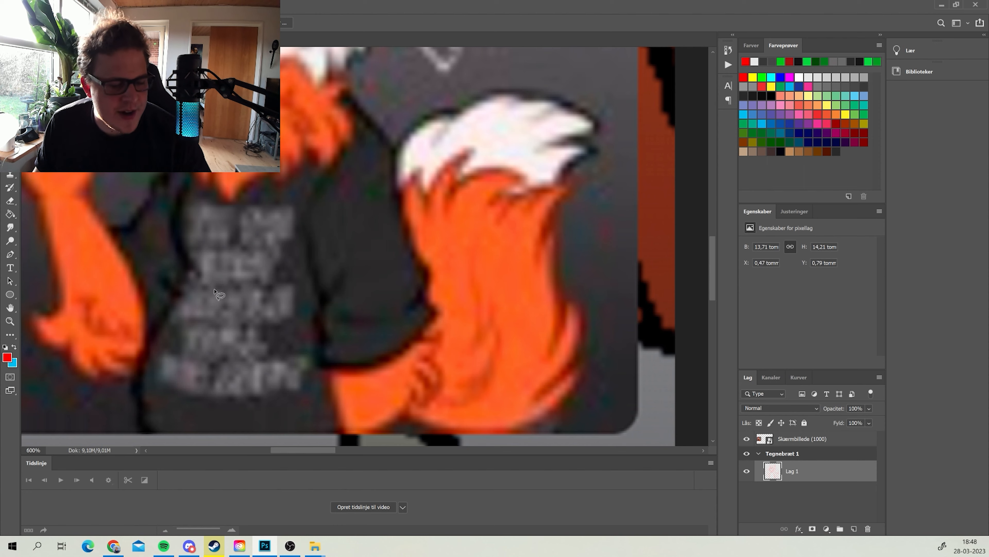
mouse_move(280, 199)
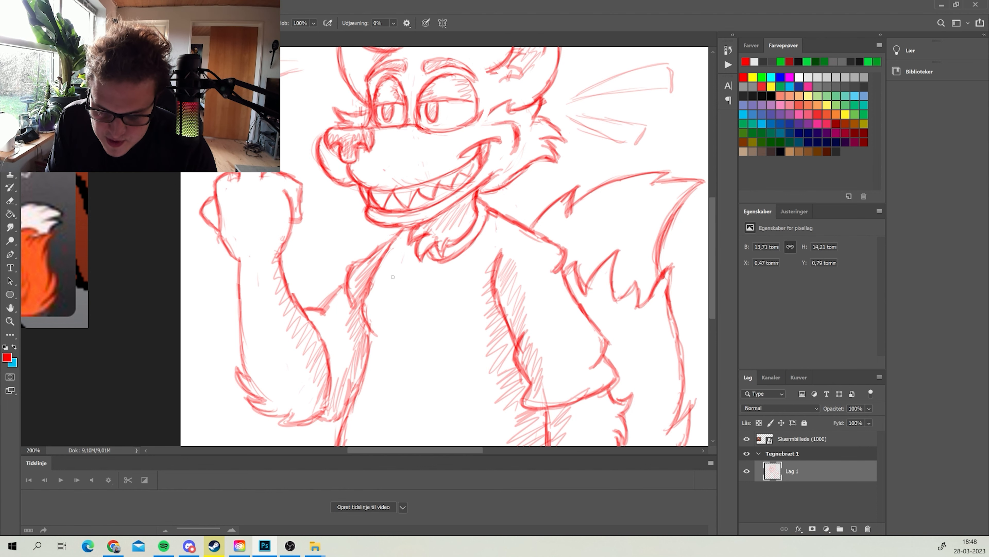
Step: Sketch the grinning orange fox with raised hand and bushy tail in red on Lag 1
drag(388, 287, 416, 379)
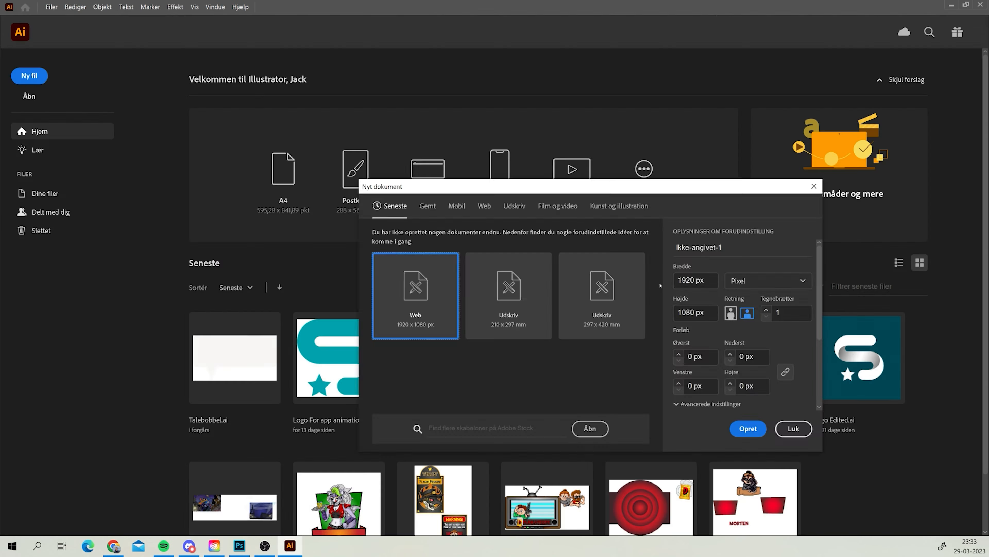
Step: Start a new Illustrator document with the 1920 × 1080 px web preset
click(239, 545)
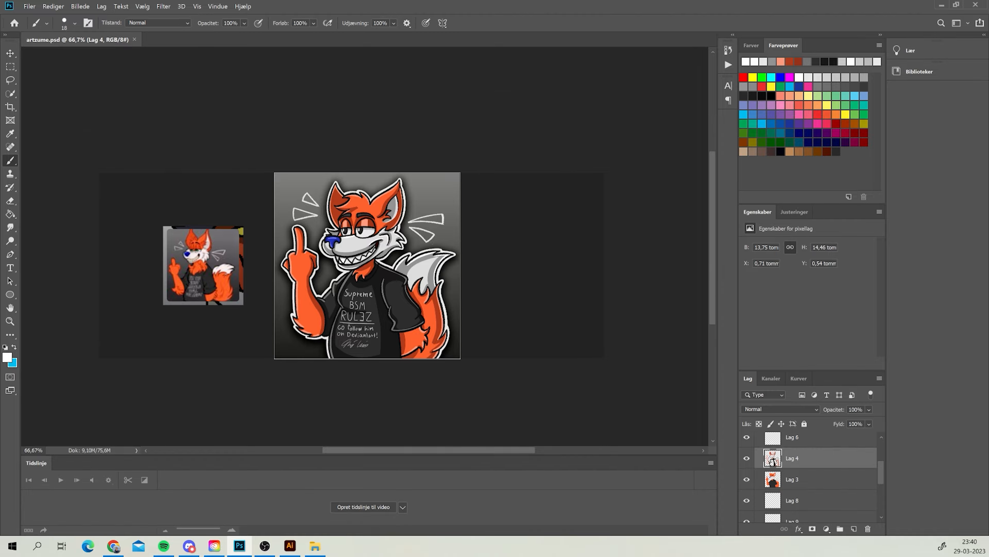
Step: Switch to Chrome and view the DeviantArt profile's Latest Deviations
click(88, 545)
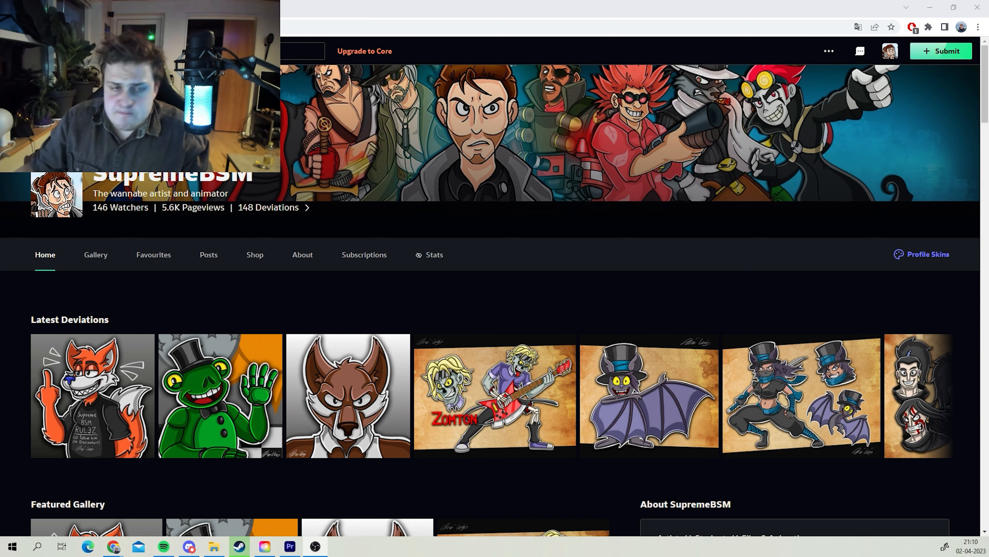